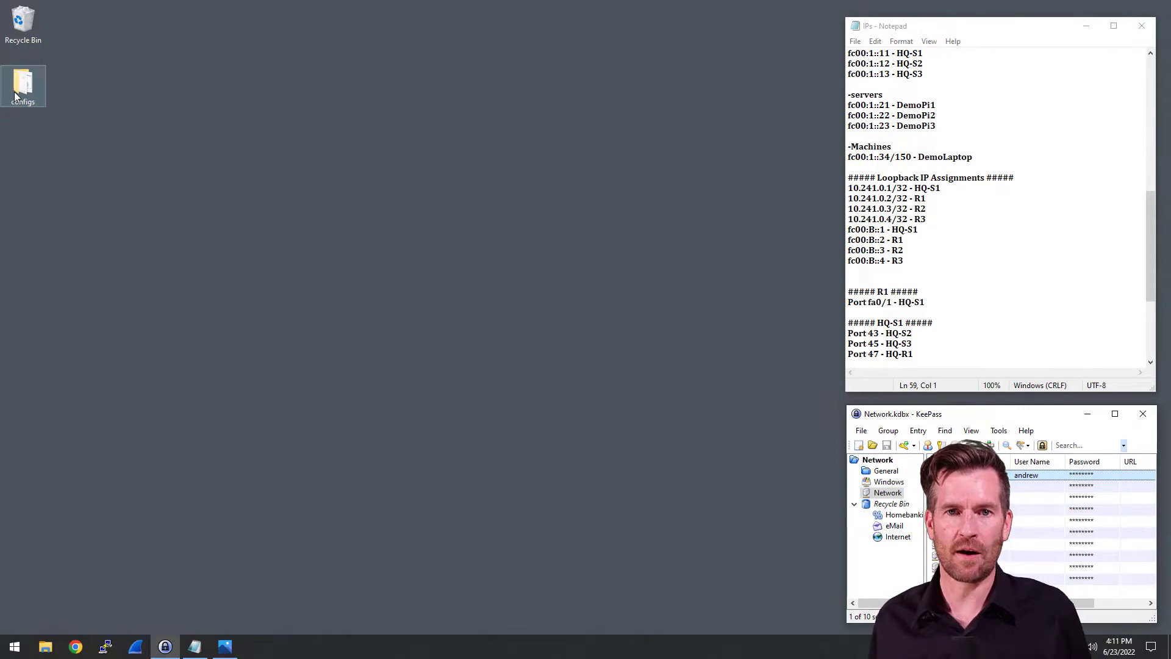
mouse_move(205, 230)
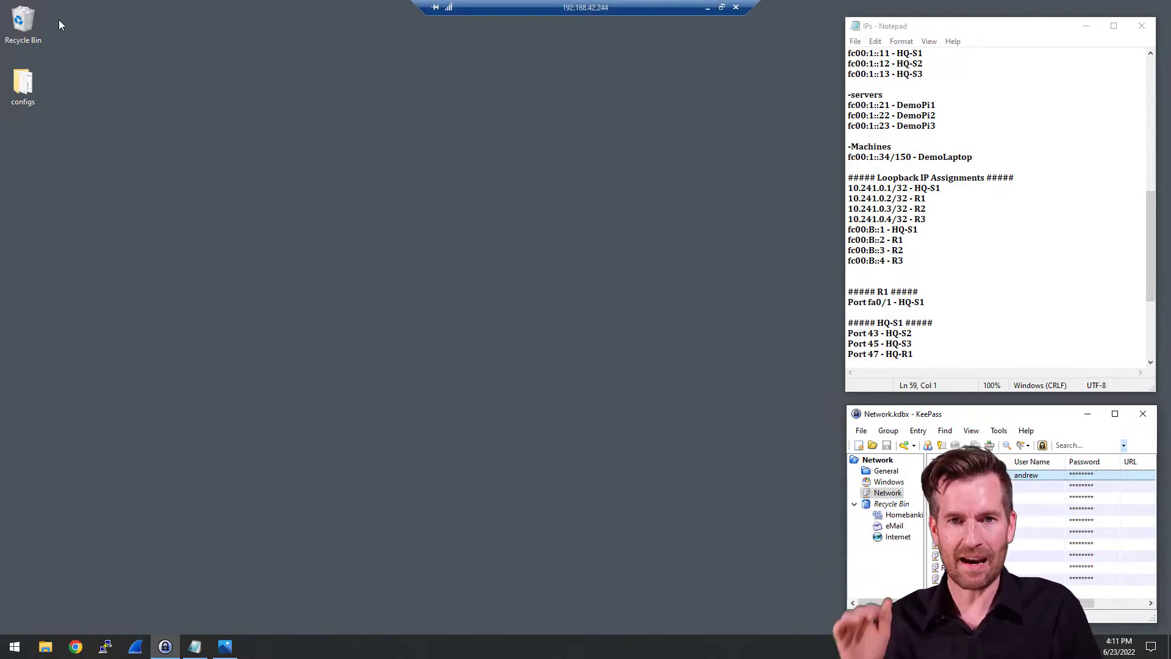
Run Testing.bat from the configs folder, spawning its ping command windows
click(22, 81)
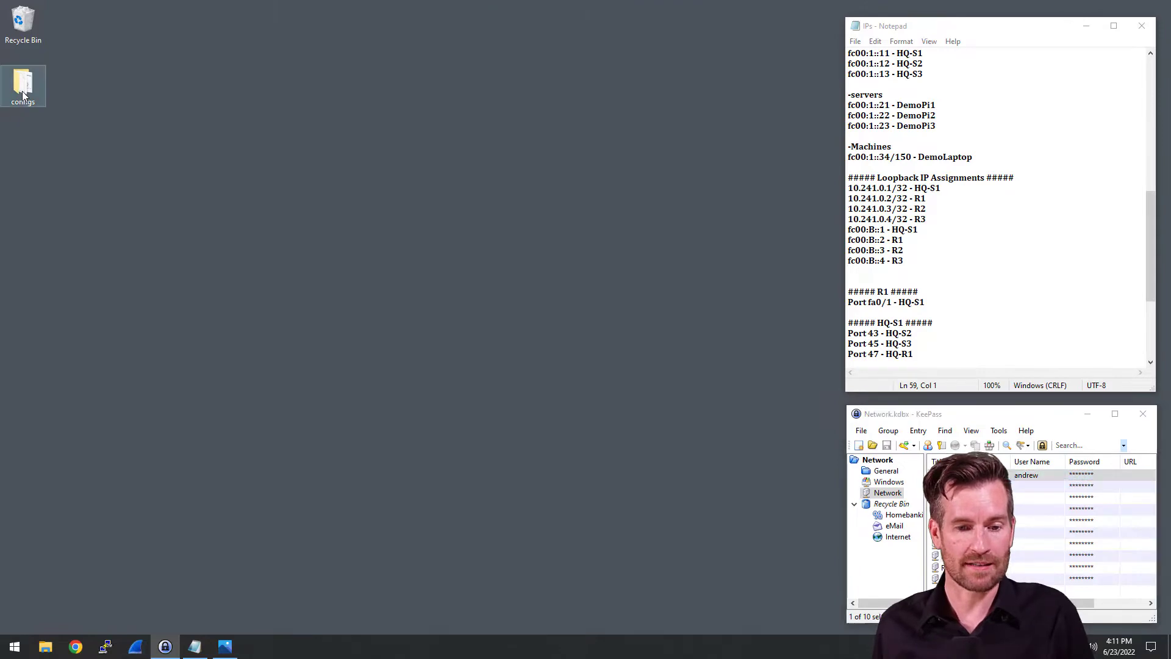
double_click(22, 84)
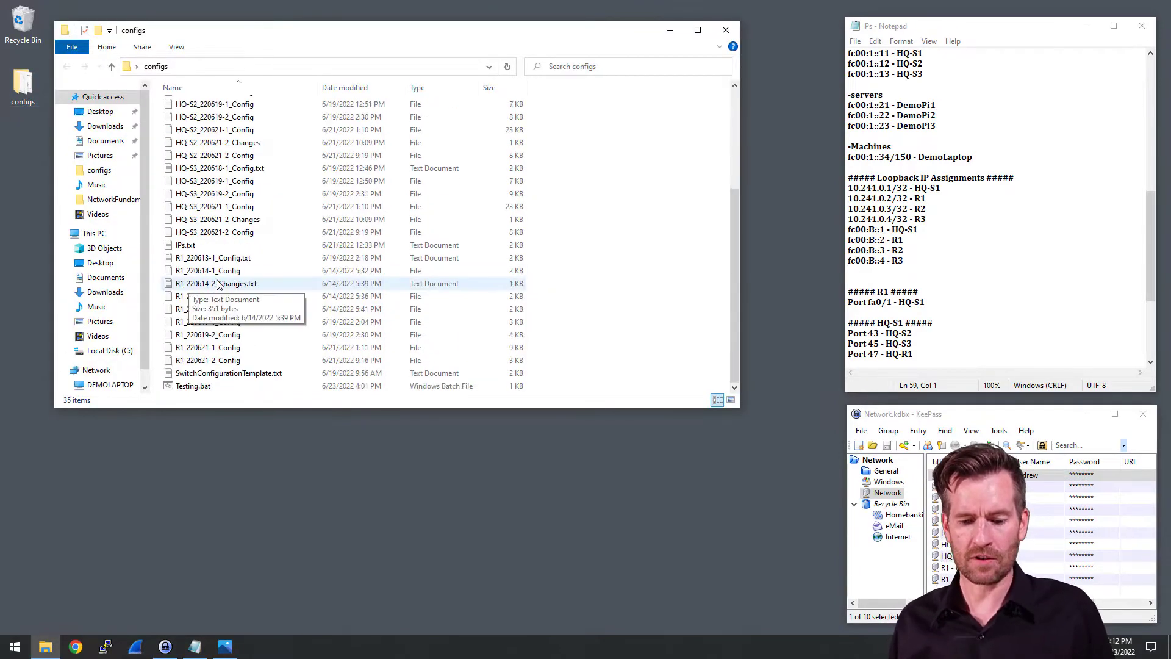
click(193, 385)
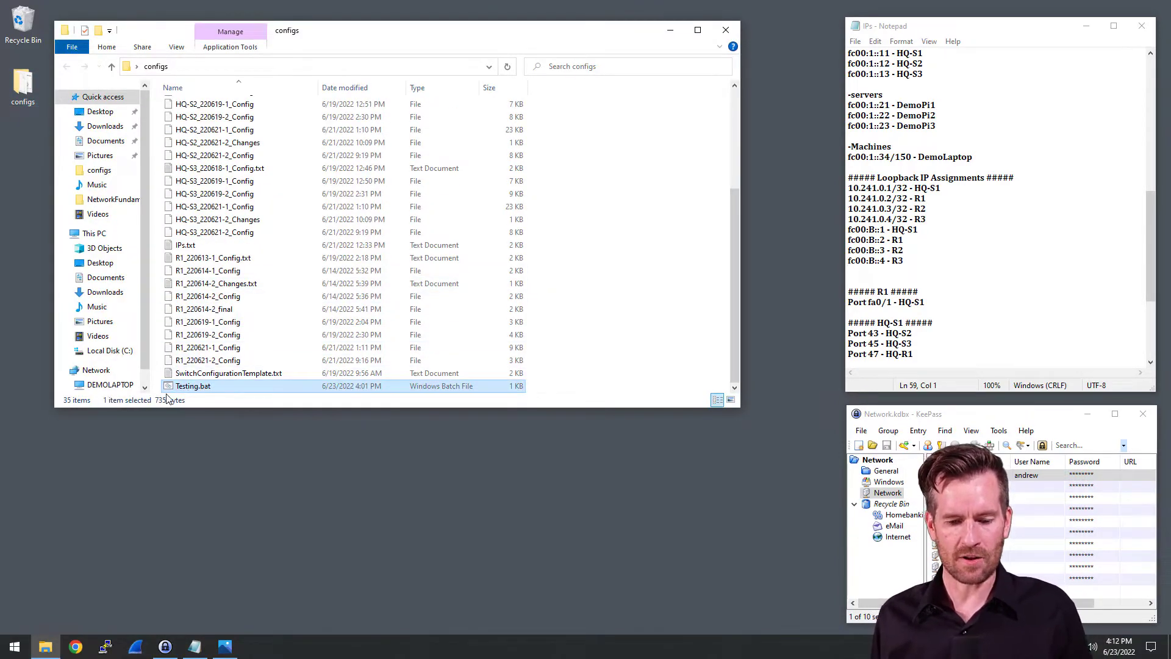
double_click(192, 385)
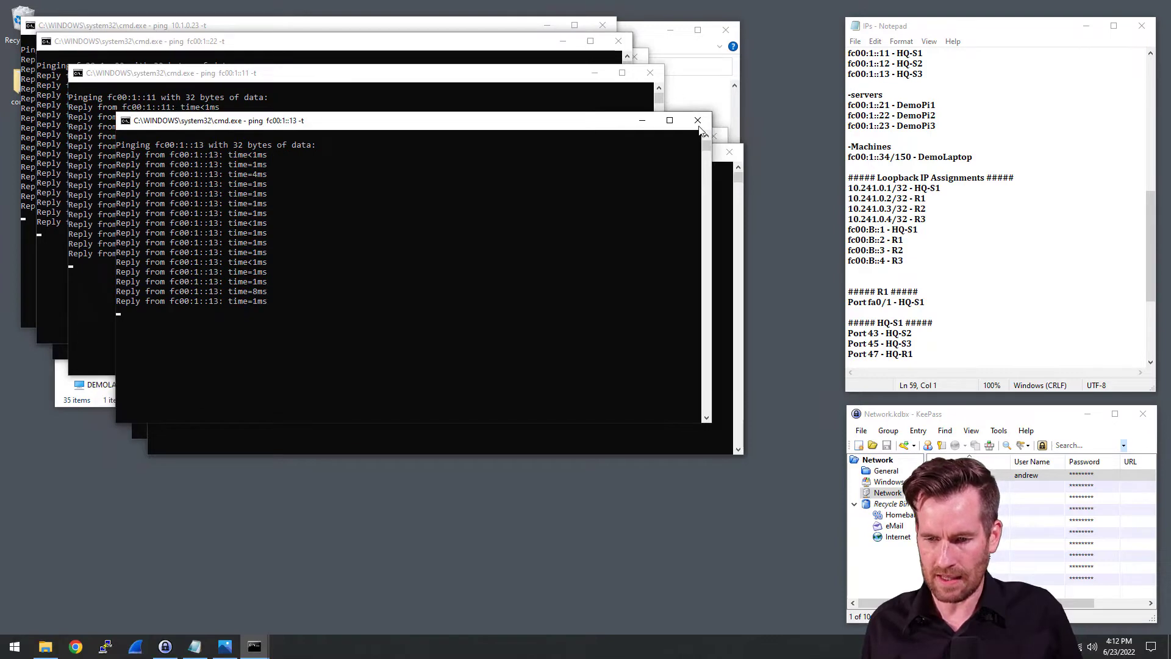
Close every cmd.exe ping window until only the configs Explorer window remains
click(698, 120)
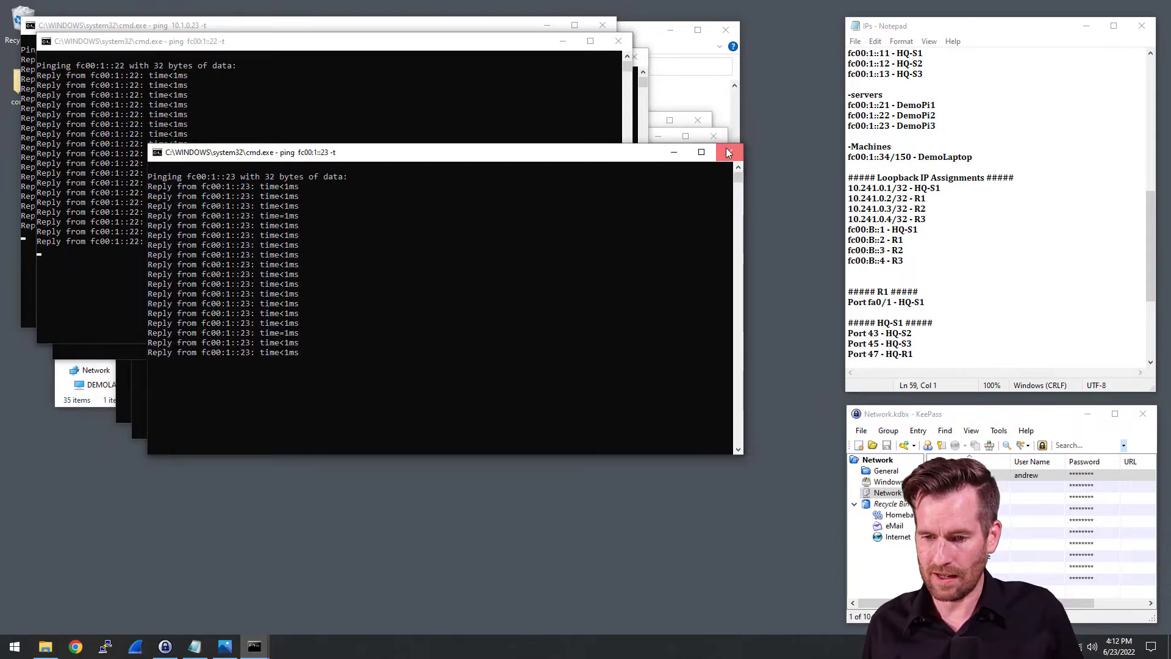
click(725, 151)
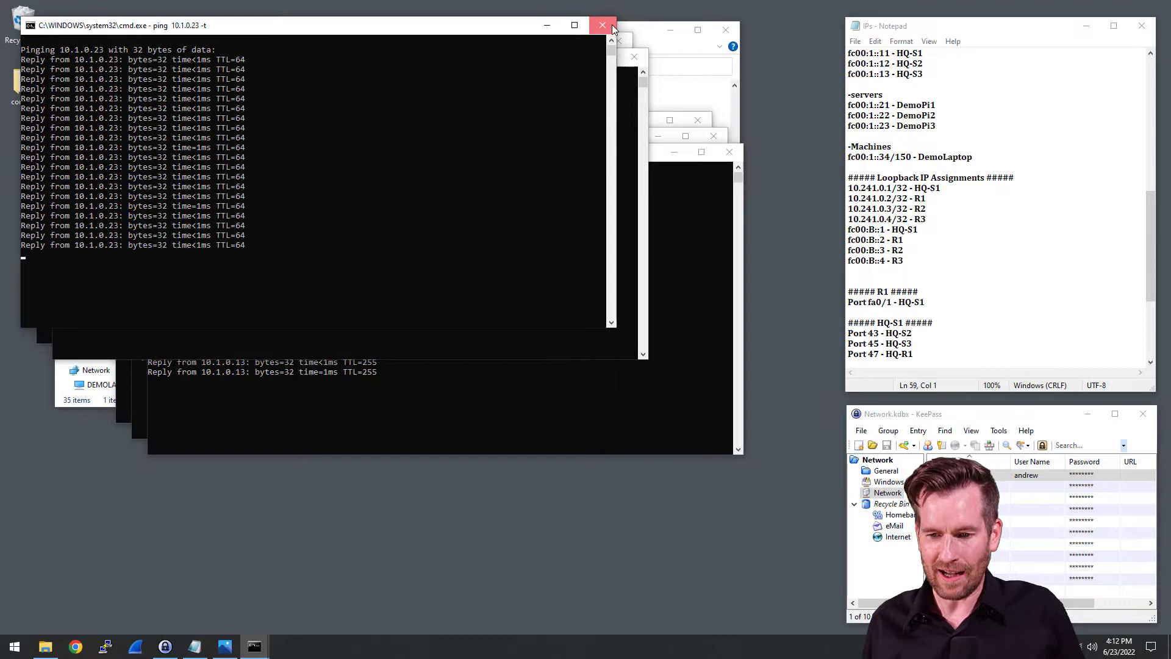
click(601, 25)
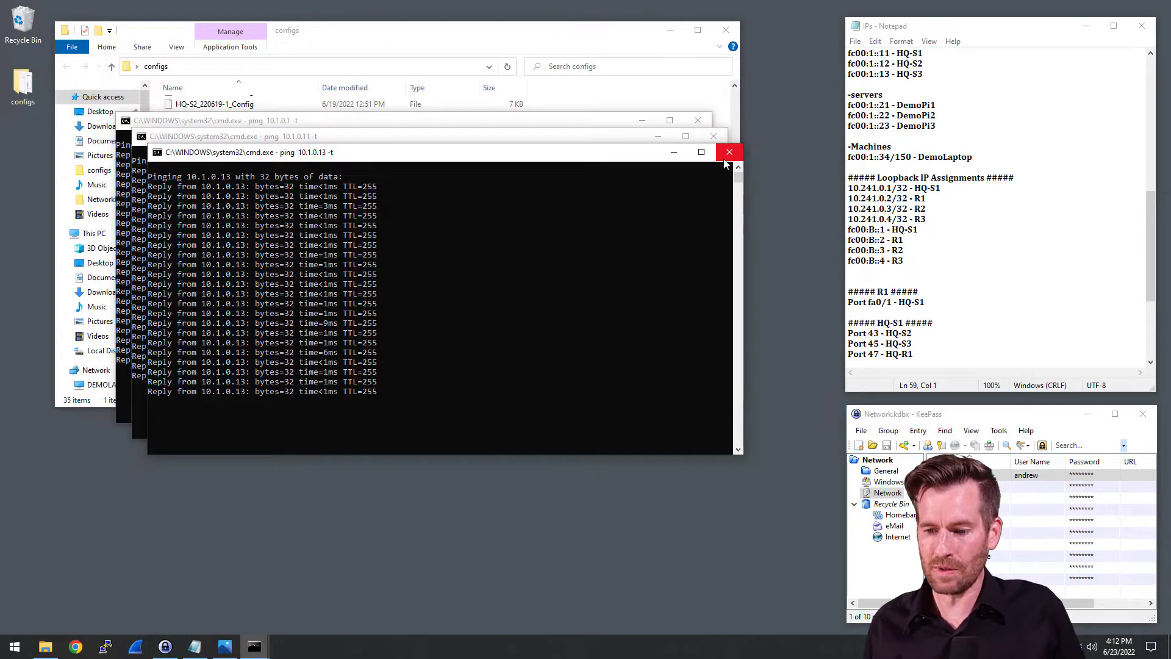
click(729, 151)
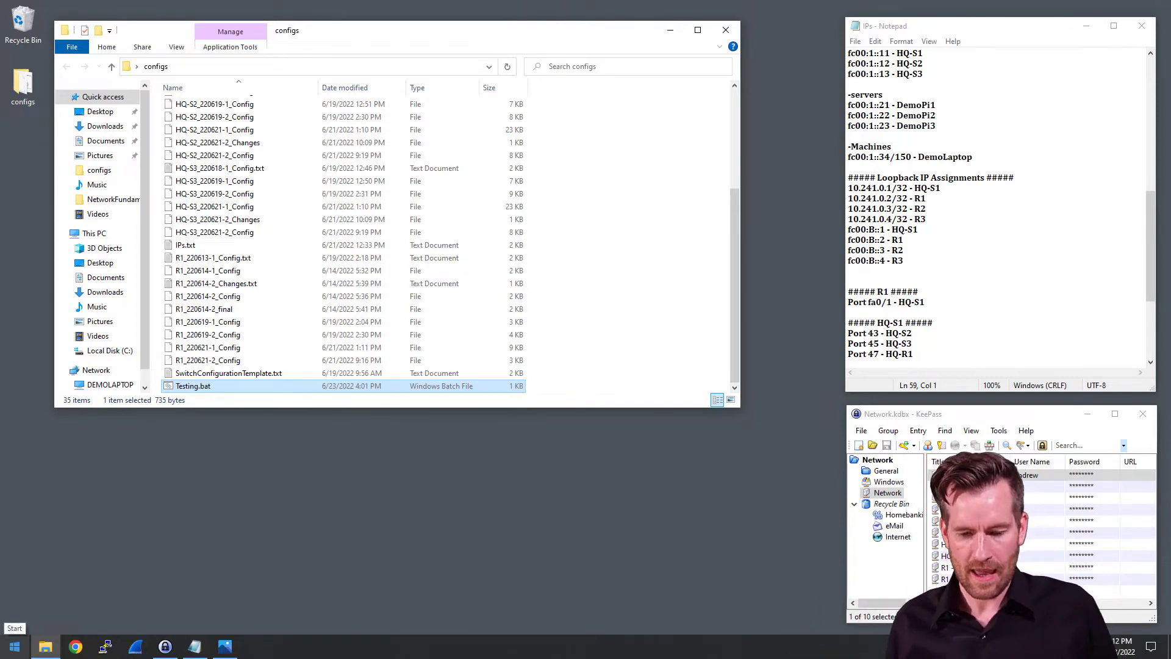
Start a blank Notepad document with two 'start cmd /k ping ... -t' lines
click(12, 644)
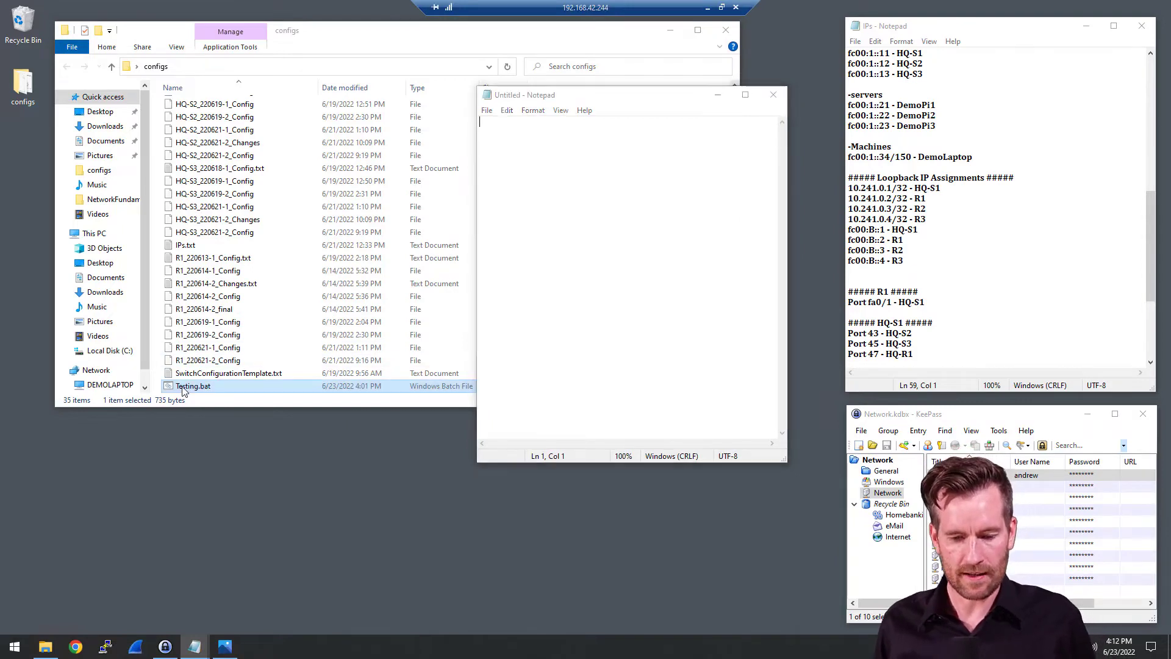
double_click(194, 386)
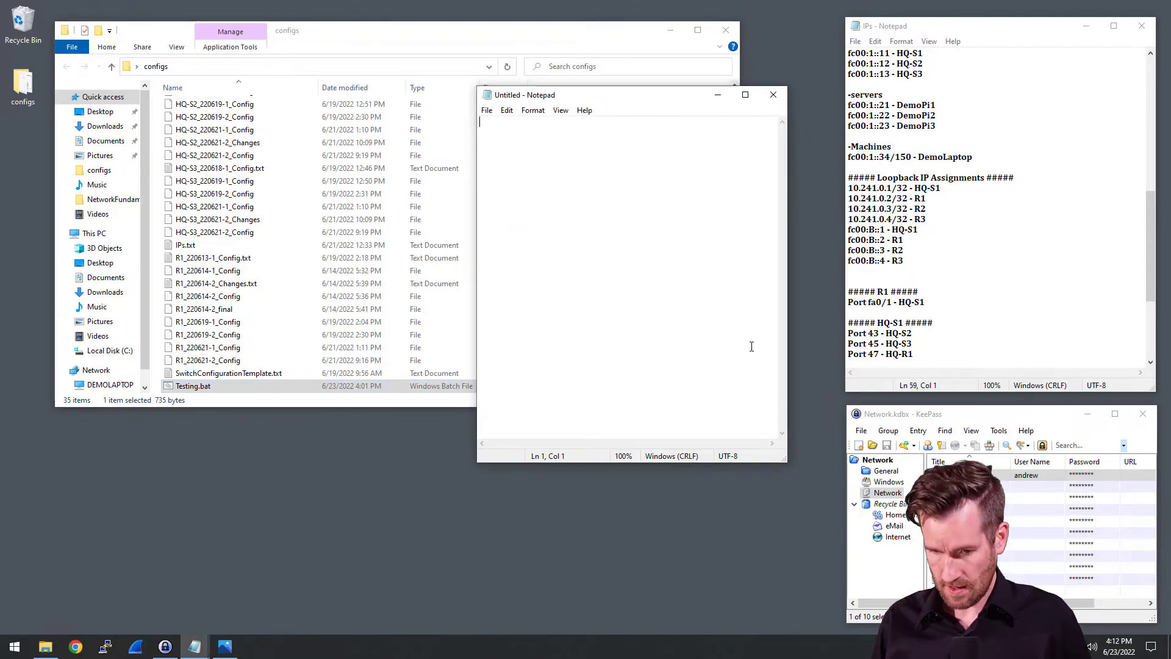
click(486, 110)
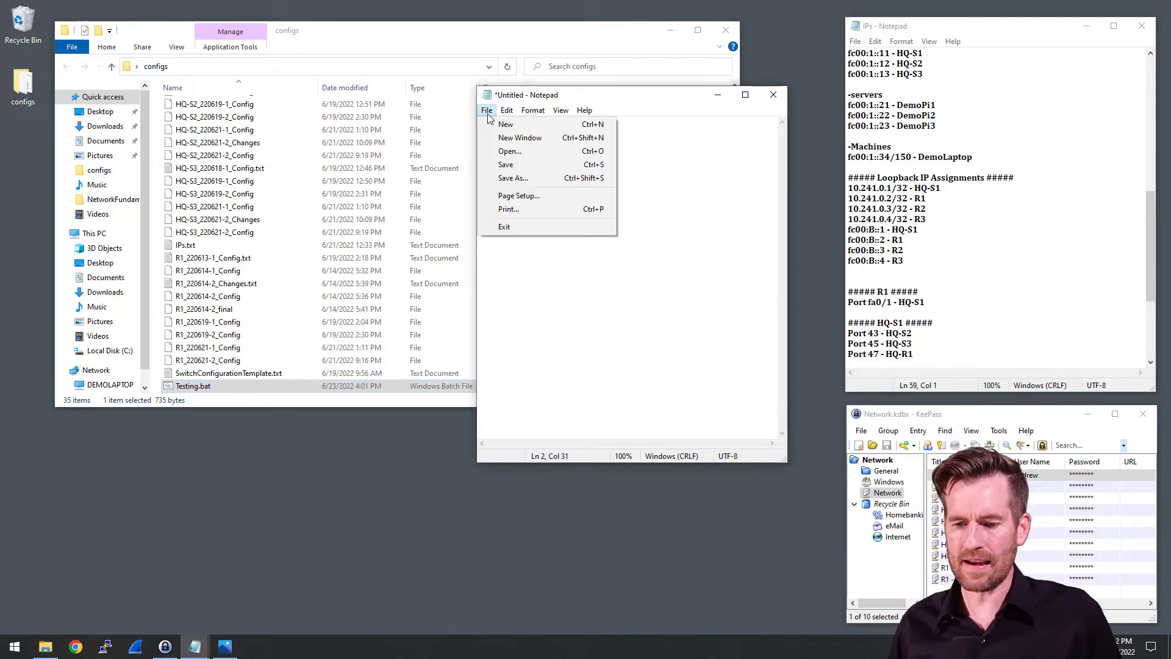
Save the ping commands as name.bat (All Files) in configs and view it in Explorer
click(514, 178)
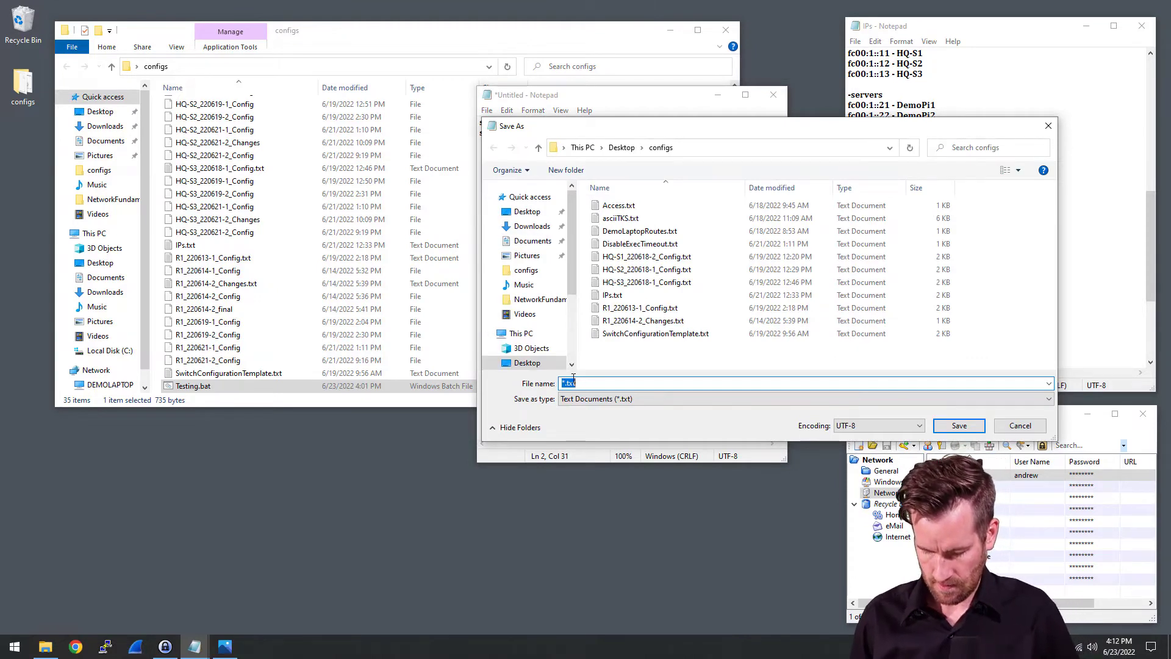
text(name)
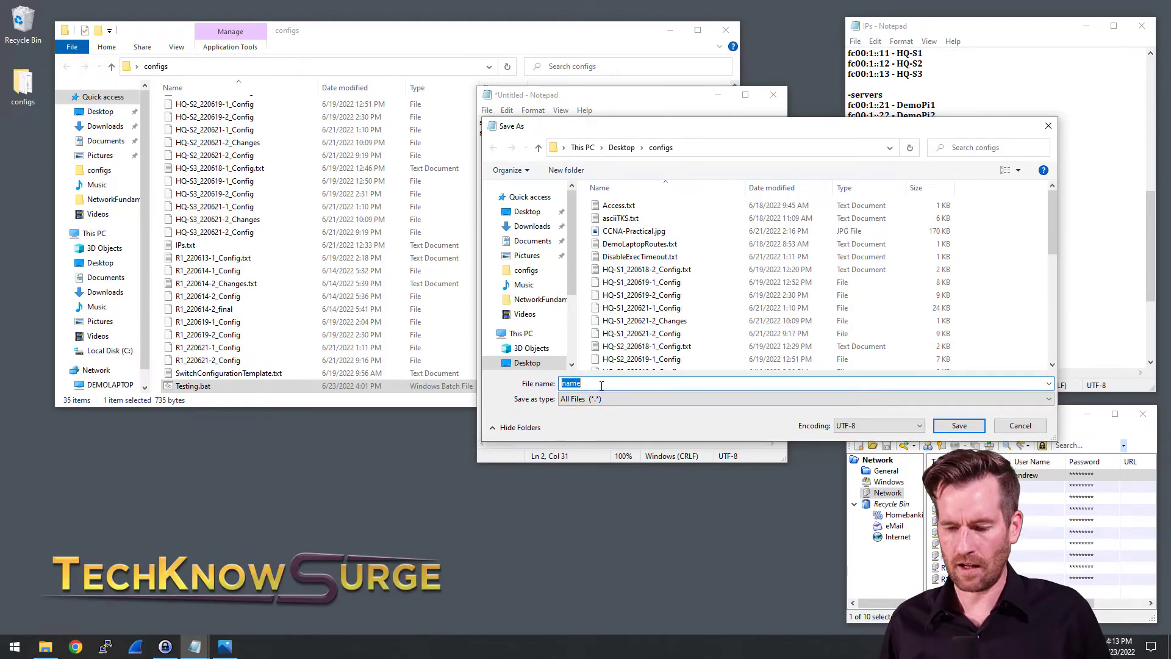
text(.bat)
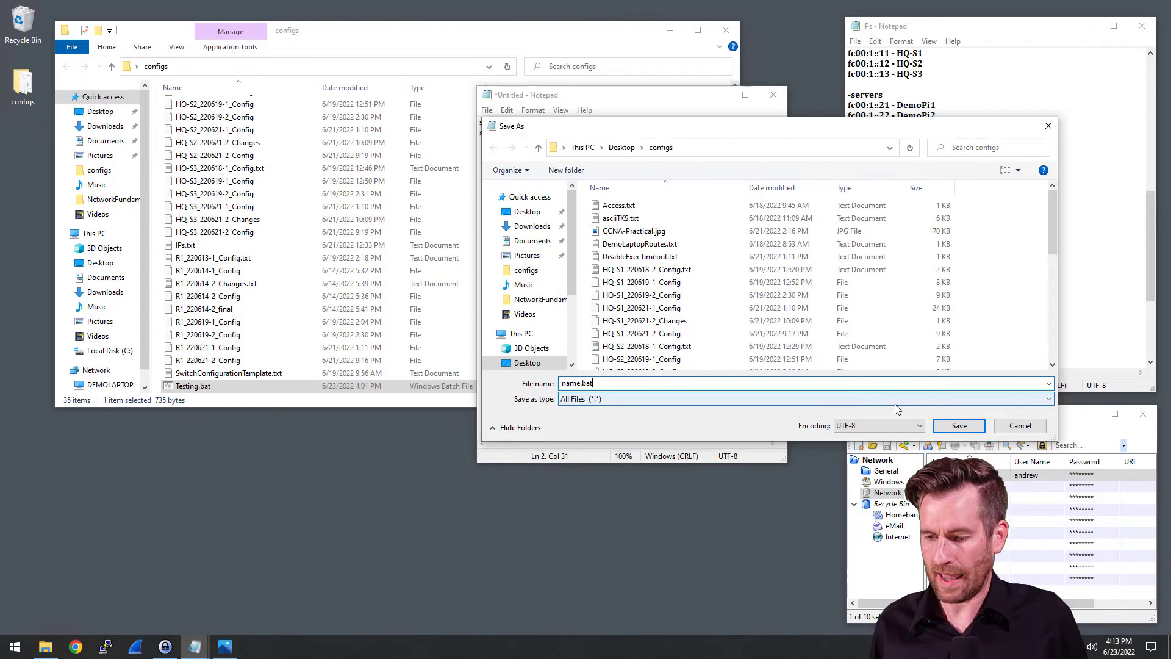
click(958, 424)
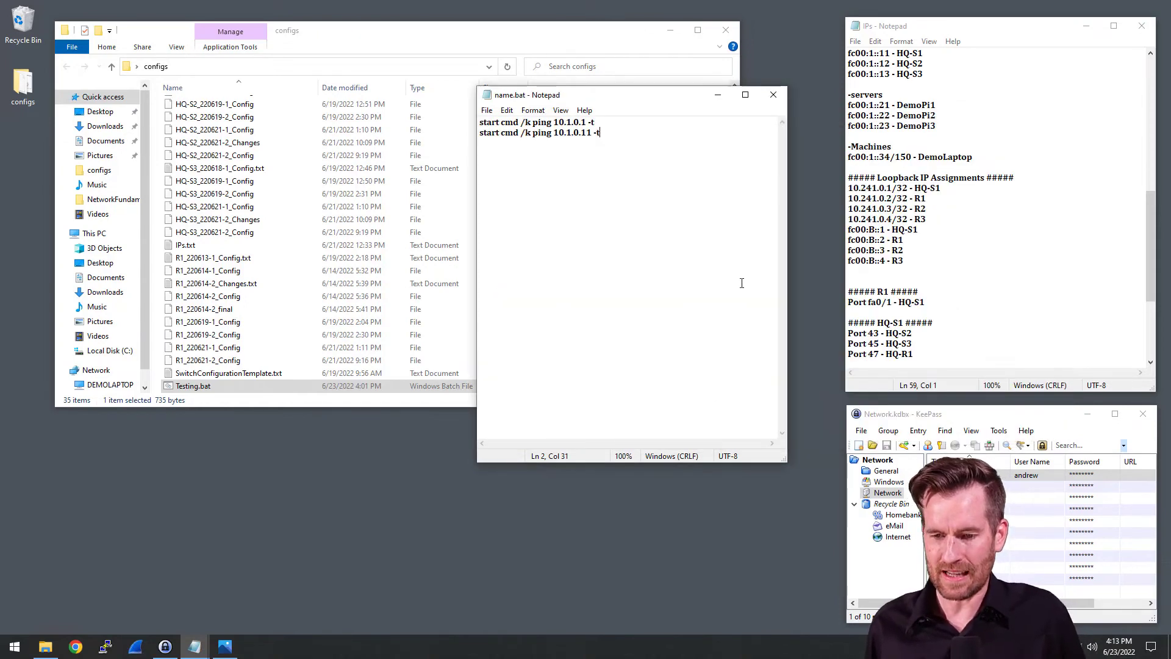
click(773, 94)
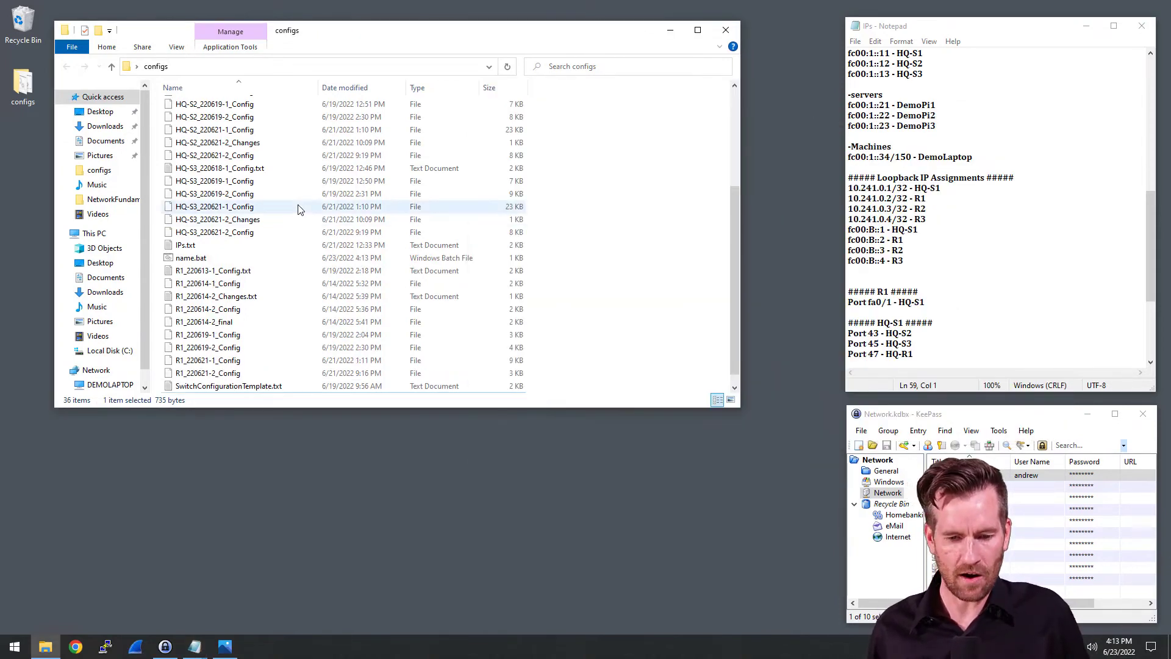